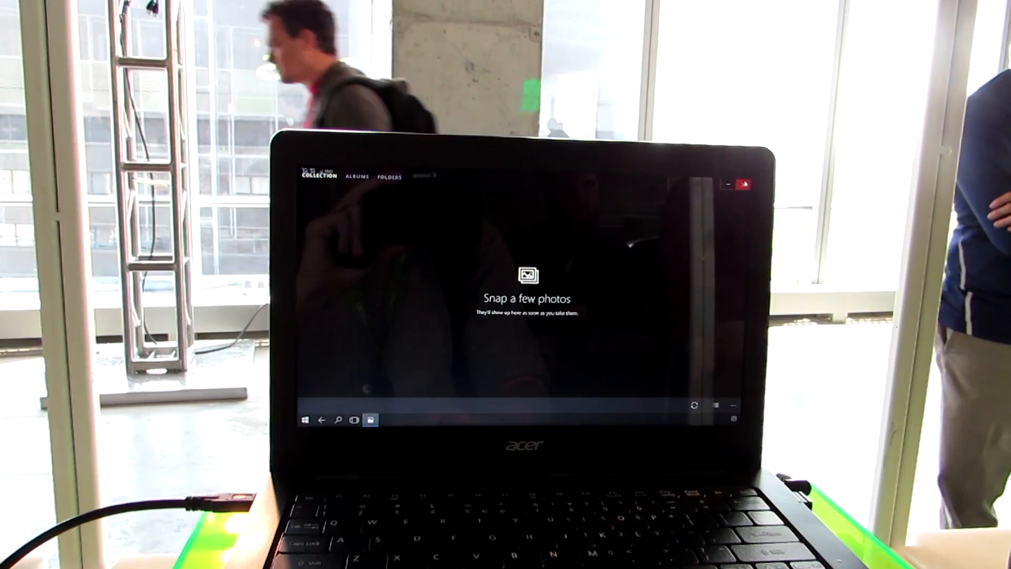
click(305, 419)
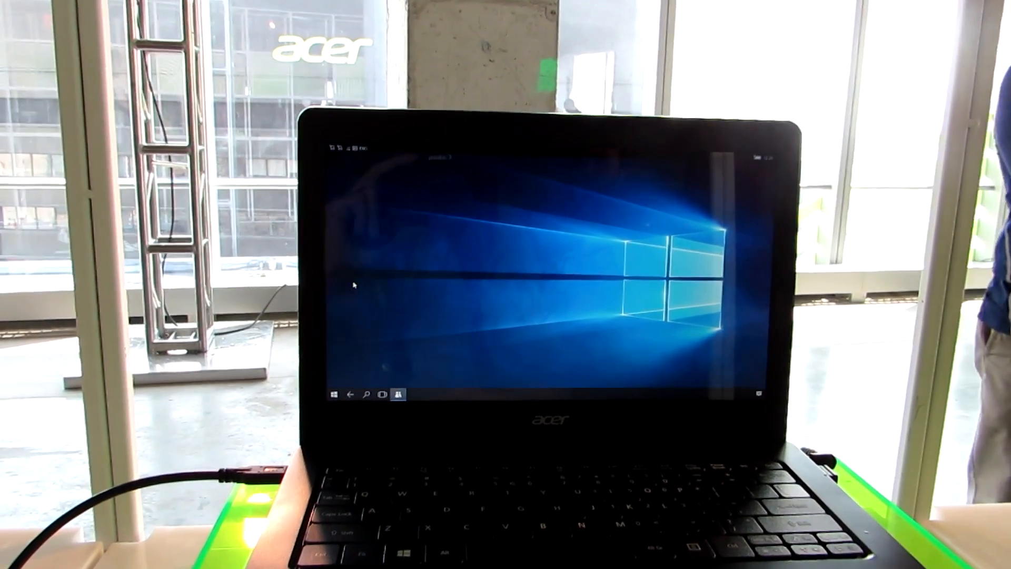
click(400, 393)
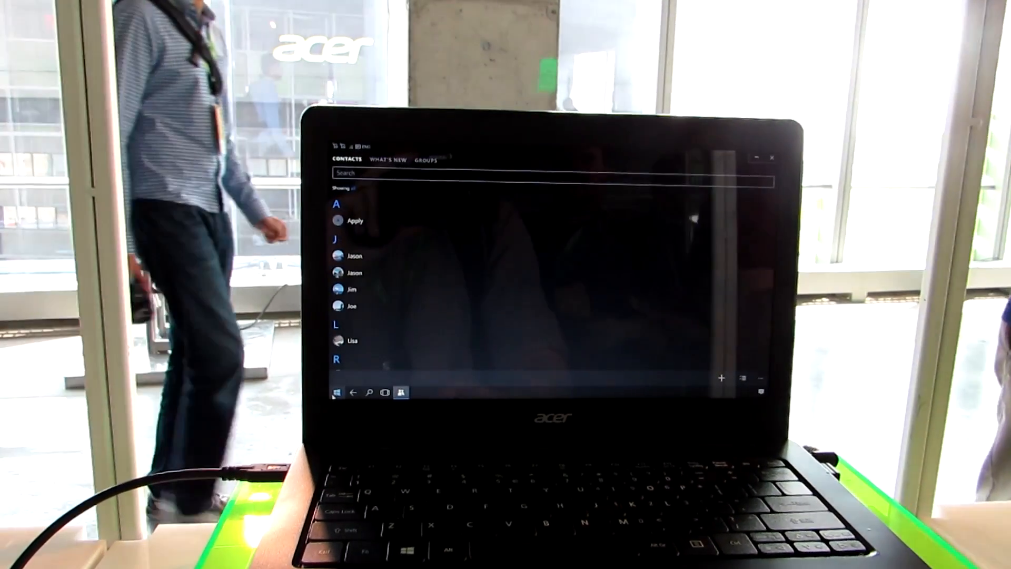